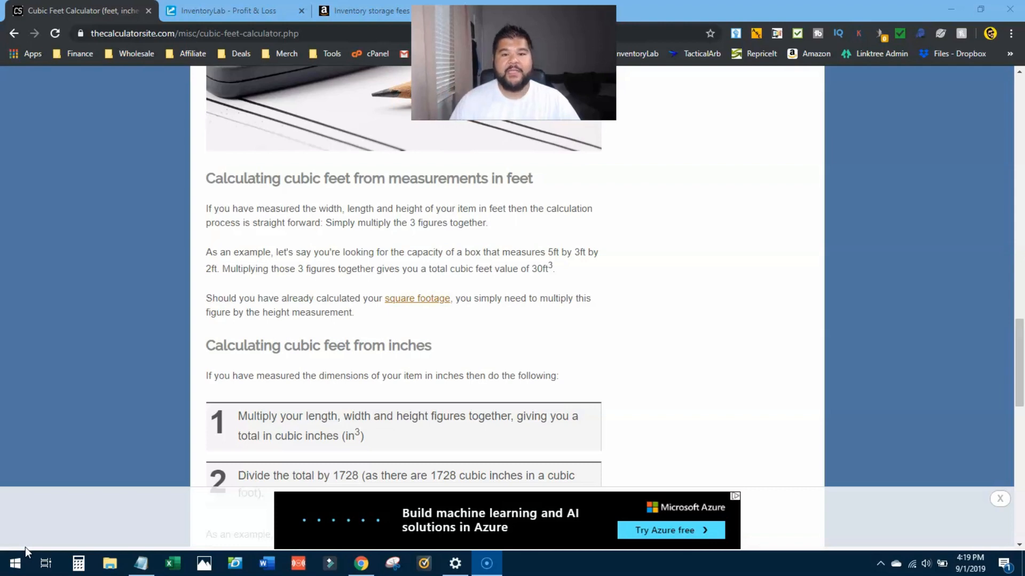
{"action": "mouse_move", "coordinate": [274, 234]}
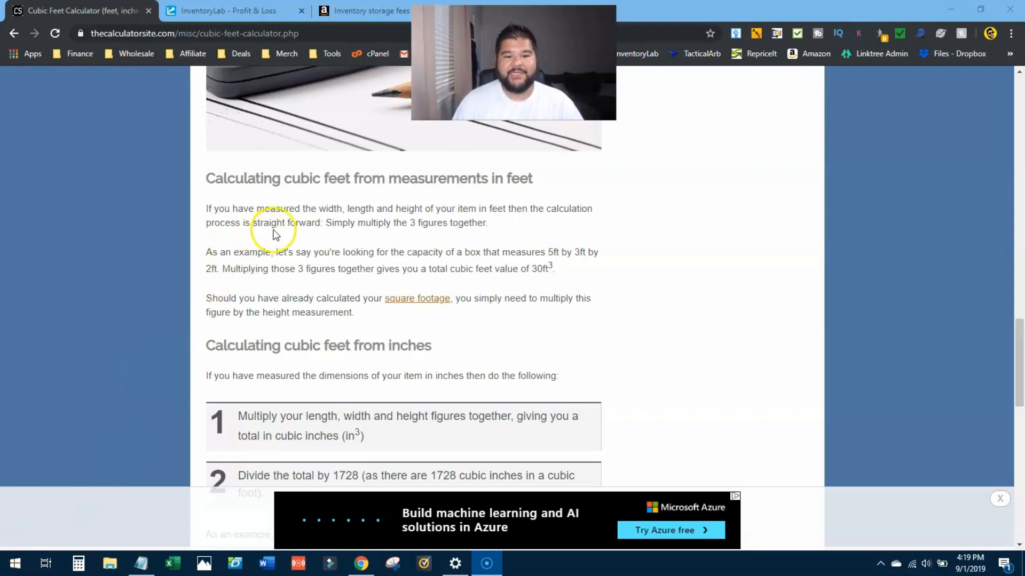
{"action": "mouse_move", "coordinate": [451, 225]}
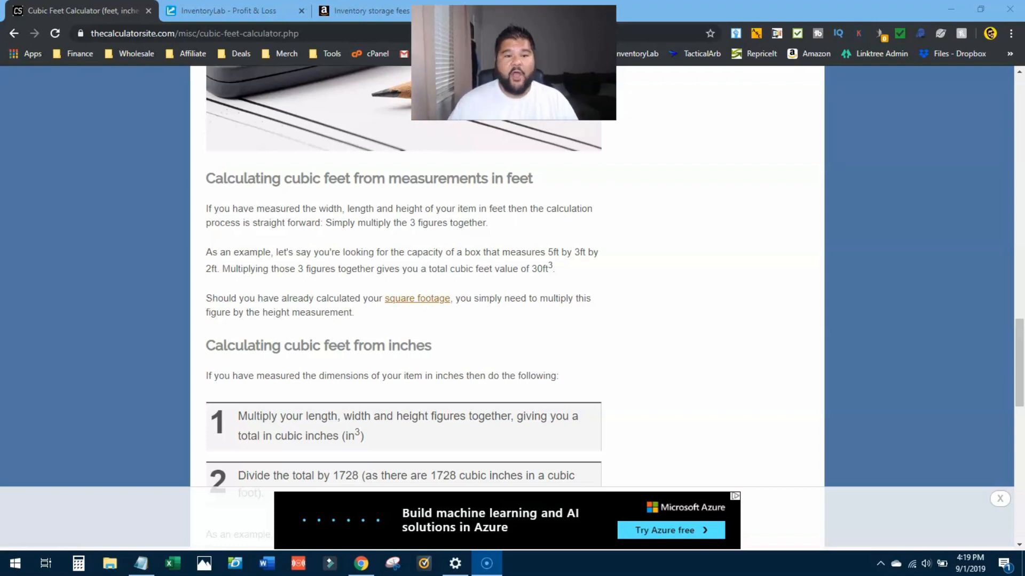
Switch to Amazon's storage fee page showing $0.69 standard and $0.48 oversize per cubic foot
{"action": "left_click", "coordinate": [369, 11]}
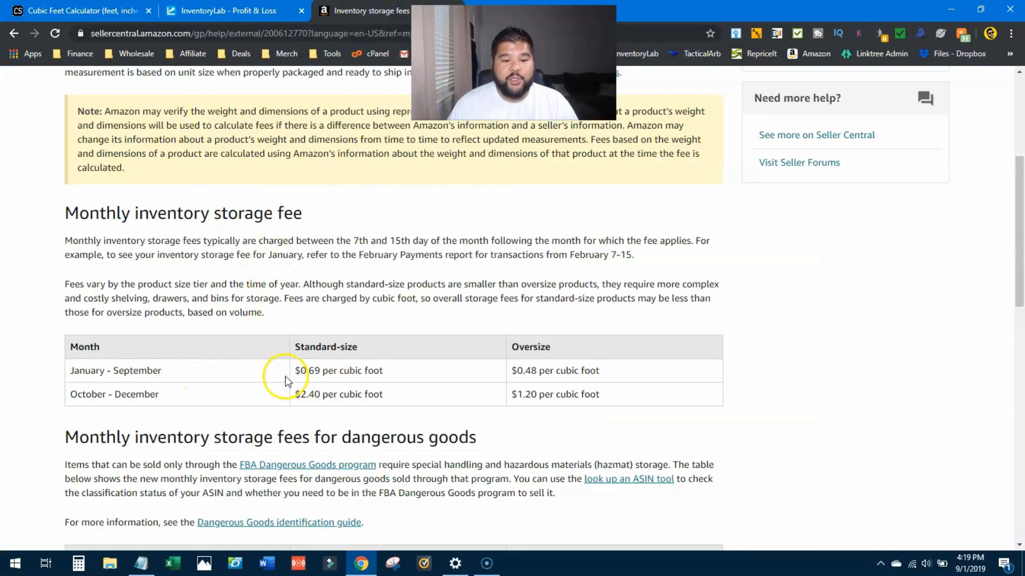
{"action": "mouse_move", "coordinate": [318, 386]}
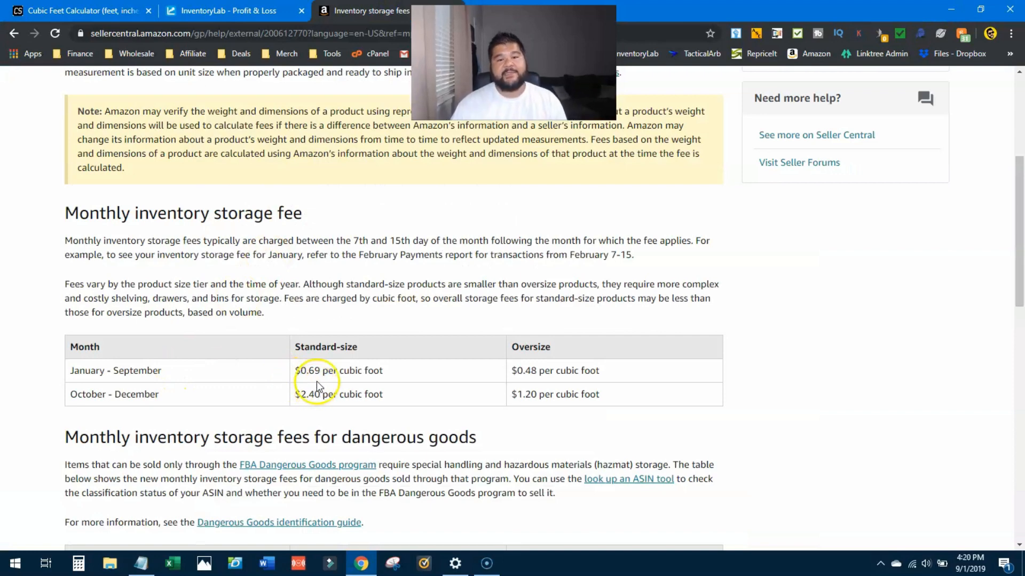
{"action": "mouse_move", "coordinate": [225, 412]}
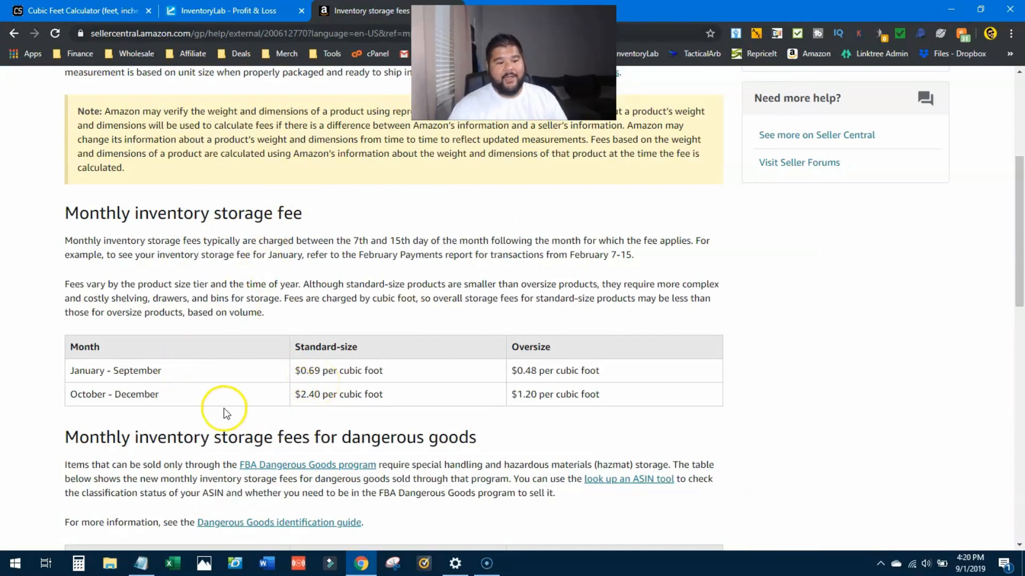
{"action": "mouse_move", "coordinate": [316, 409]}
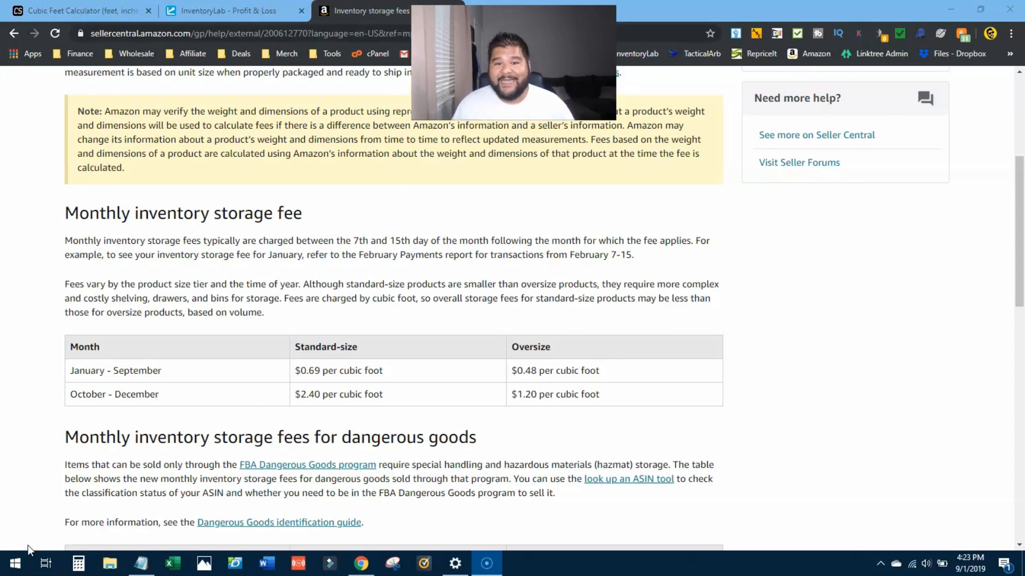
Switch to InventoryLab's yearly 2017 Profit & Loss report showing $237.76 storage fees
{"action": "left_click", "coordinate": [229, 11]}
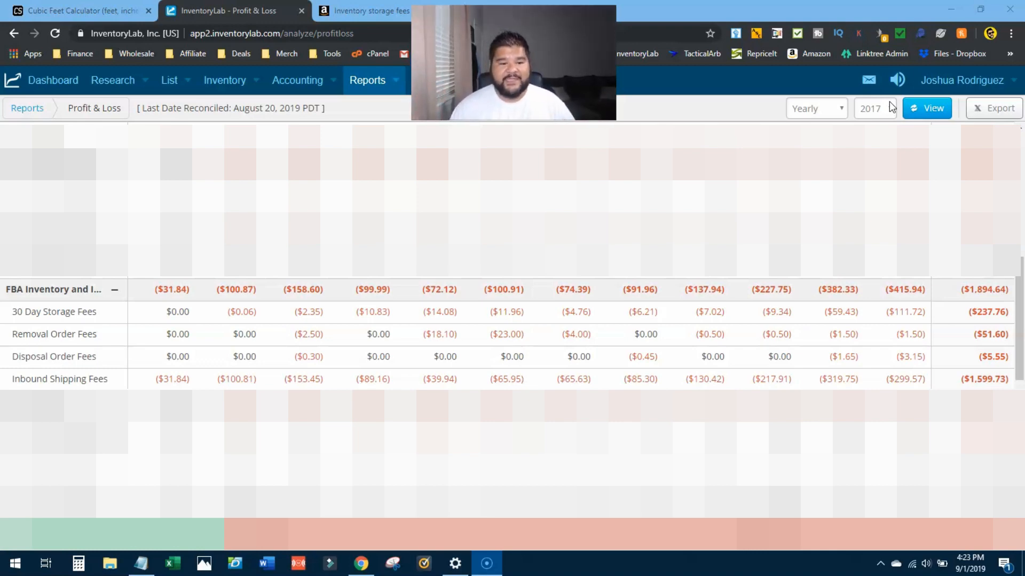
{"action": "mouse_move", "coordinate": [185, 327]}
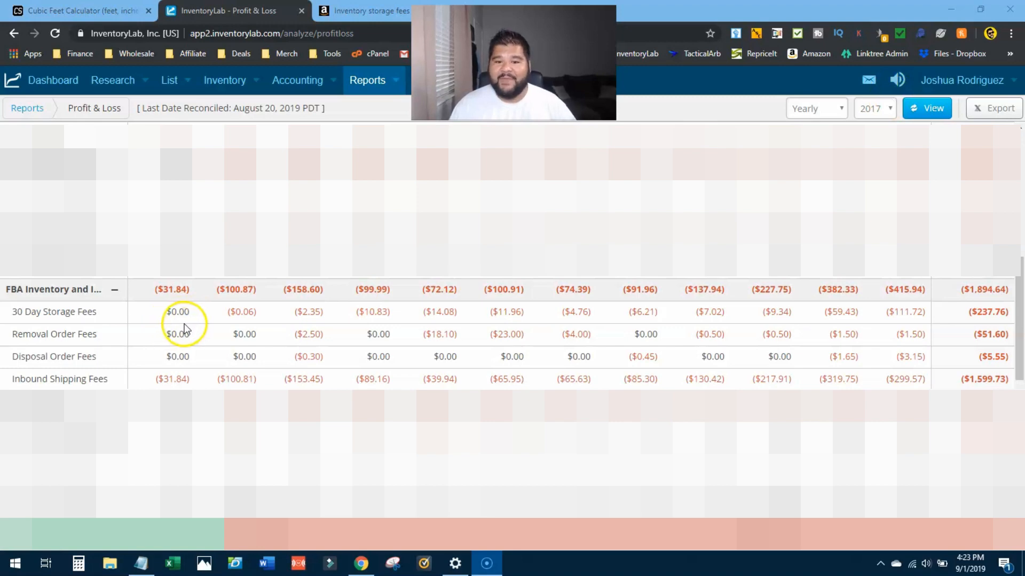
{"action": "mouse_move", "coordinate": [561, 382]}
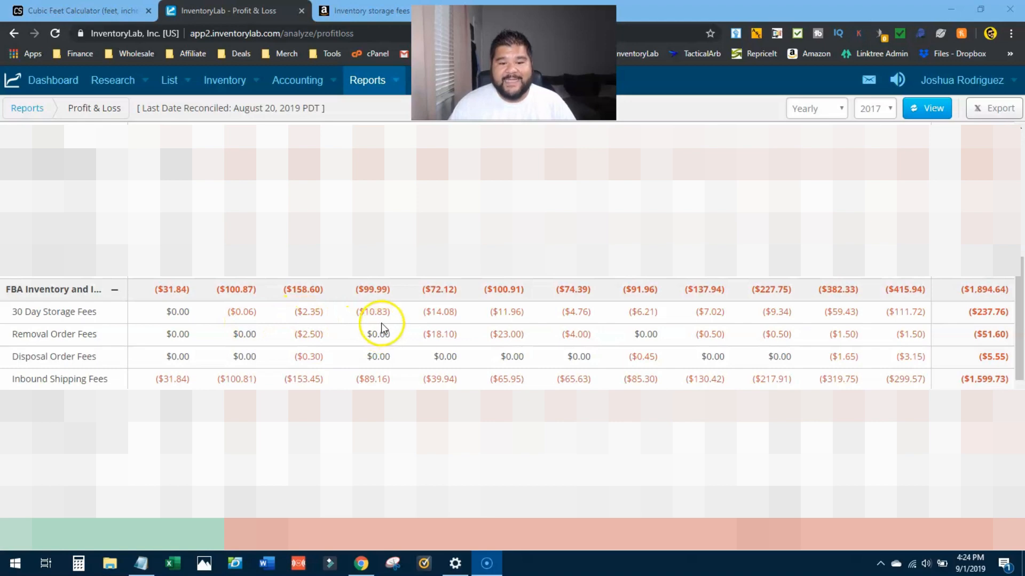
{"action": "mouse_move", "coordinate": [513, 327]}
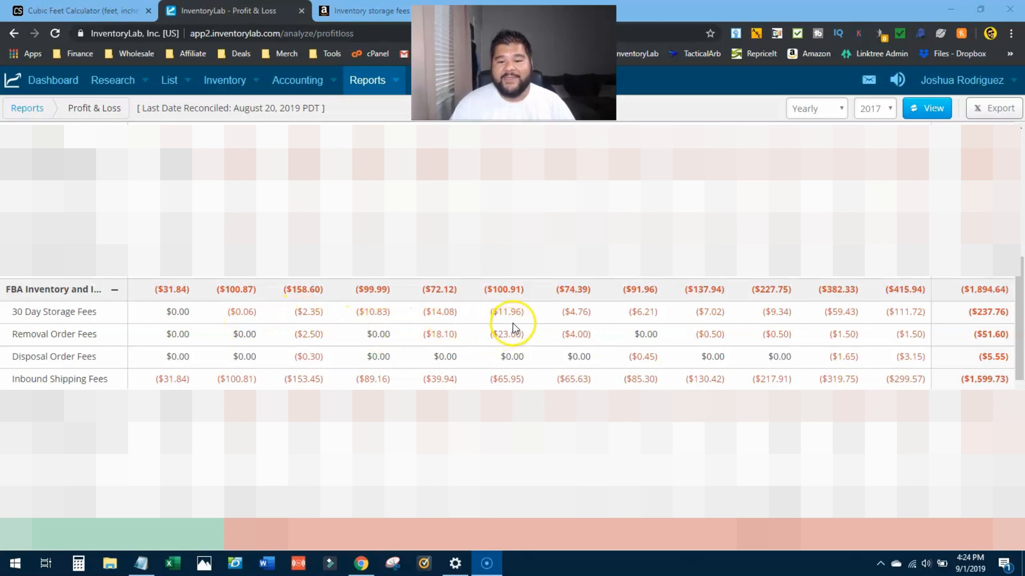
{"action": "mouse_move", "coordinate": [538, 324]}
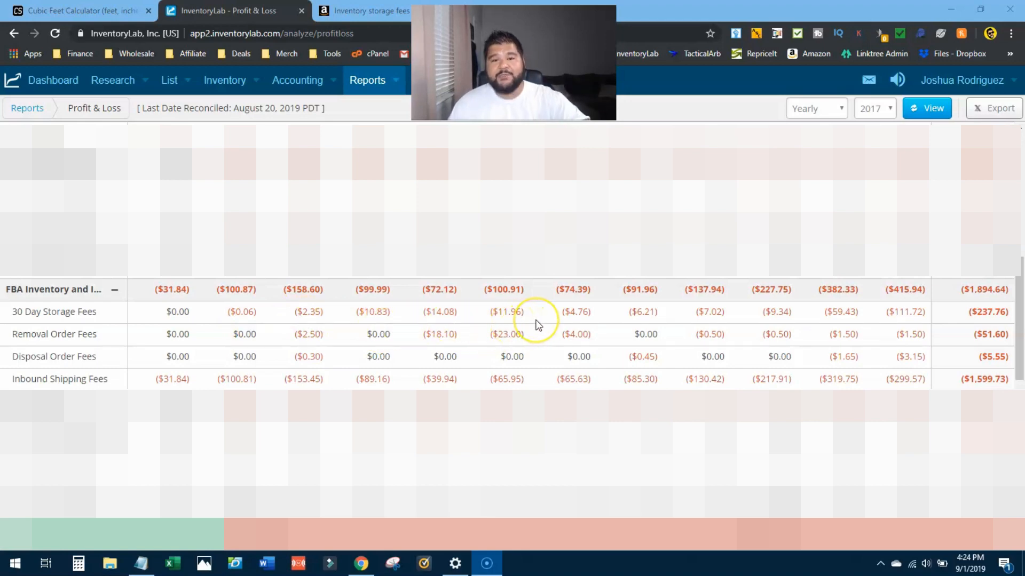
{"action": "mouse_move", "coordinate": [538, 322]}
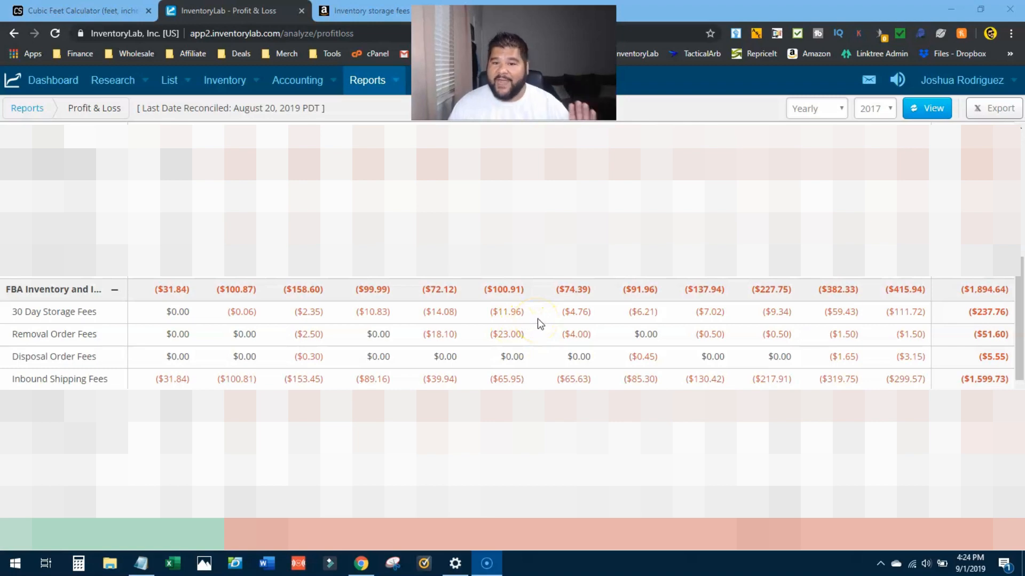
{"action": "mouse_move", "coordinate": [559, 327]}
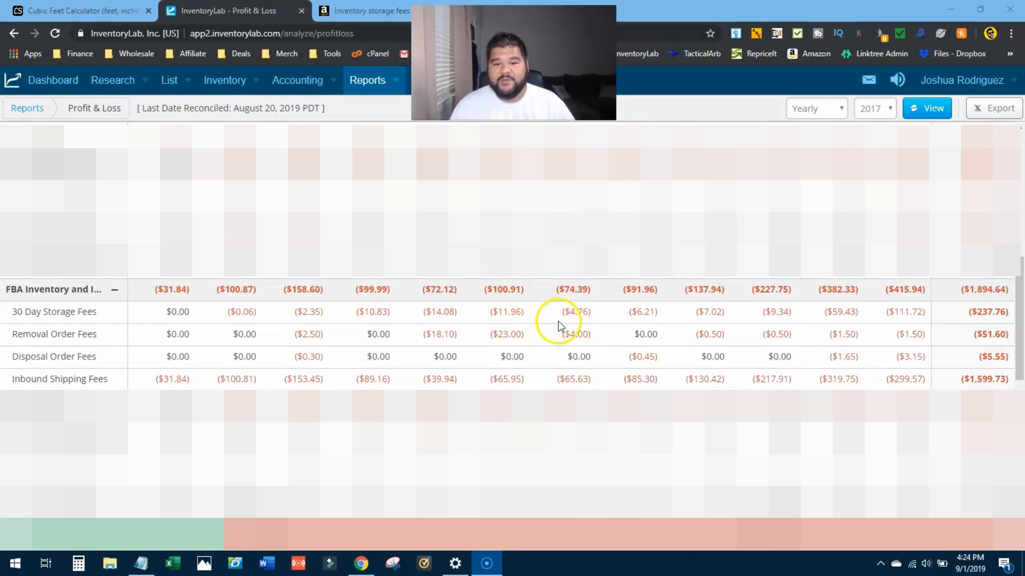
{"action": "mouse_move", "coordinate": [637, 333]}
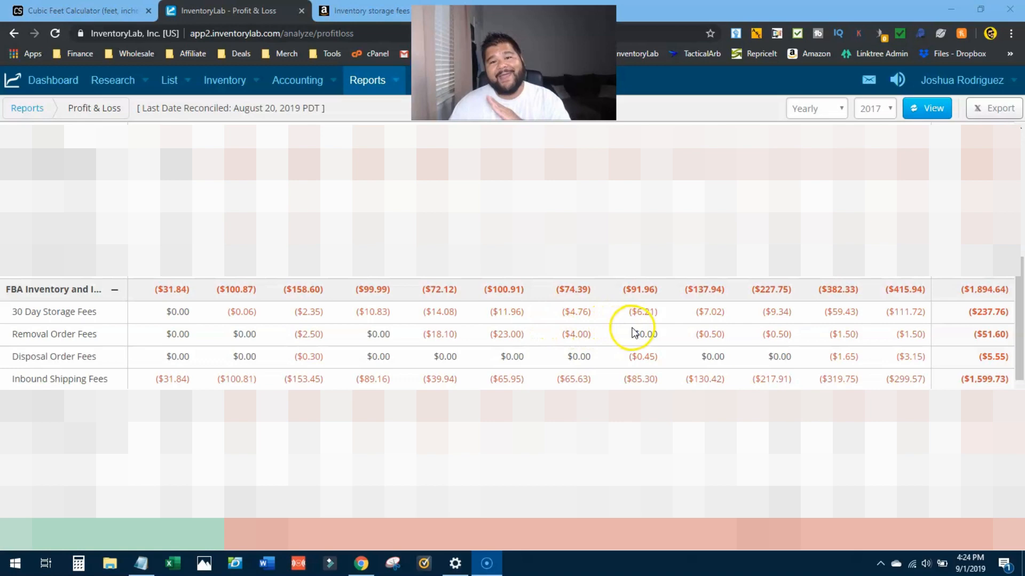
{"action": "mouse_move", "coordinate": [679, 326]}
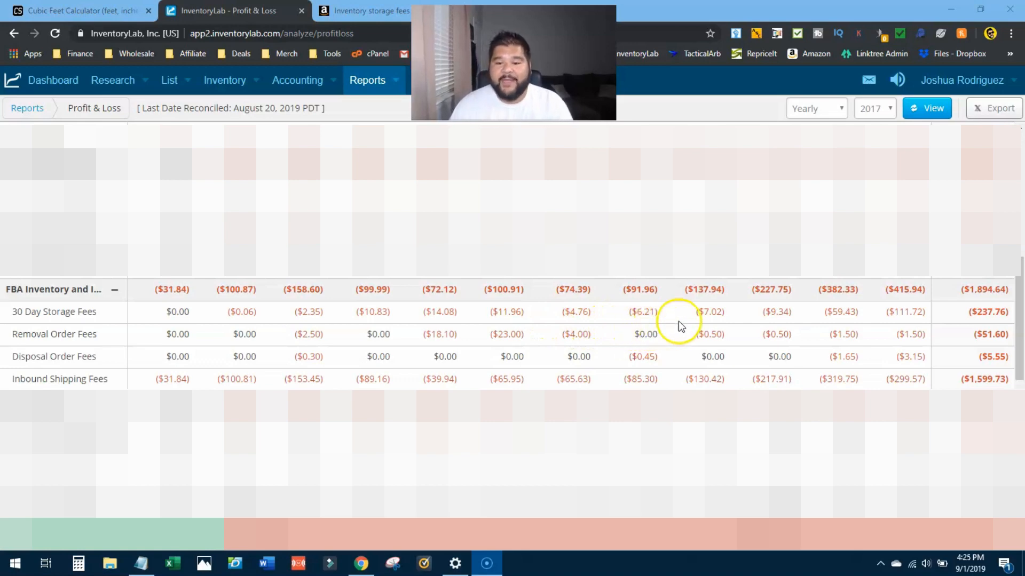
{"action": "mouse_move", "coordinate": [686, 297]}
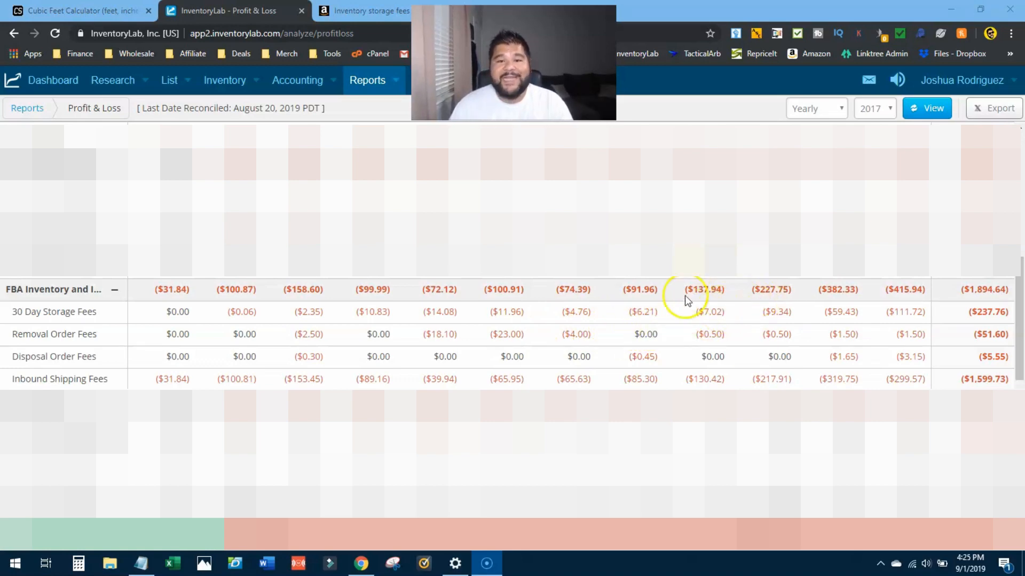
{"action": "mouse_move", "coordinate": [711, 312]}
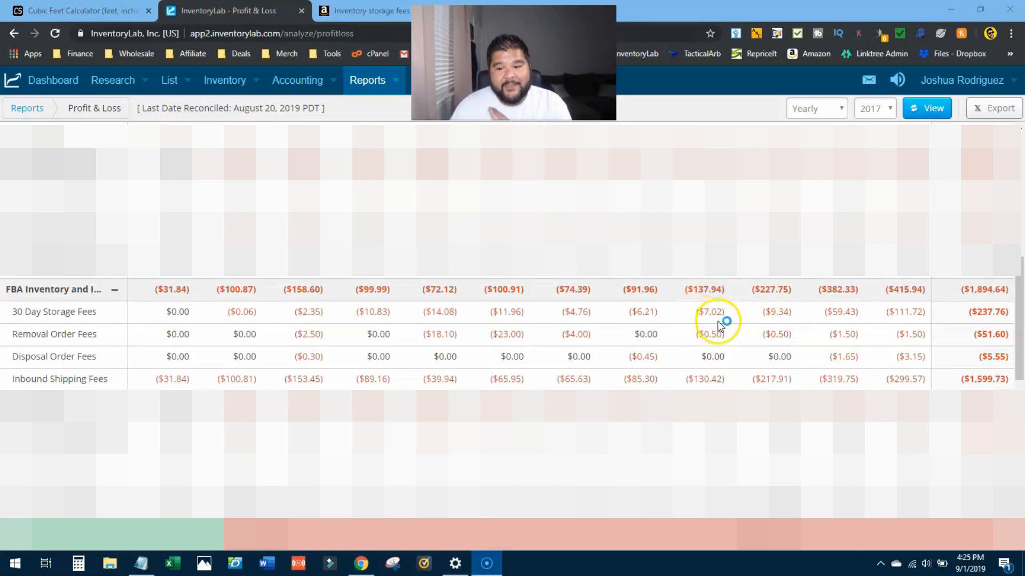
{"action": "mouse_move", "coordinate": [780, 327]}
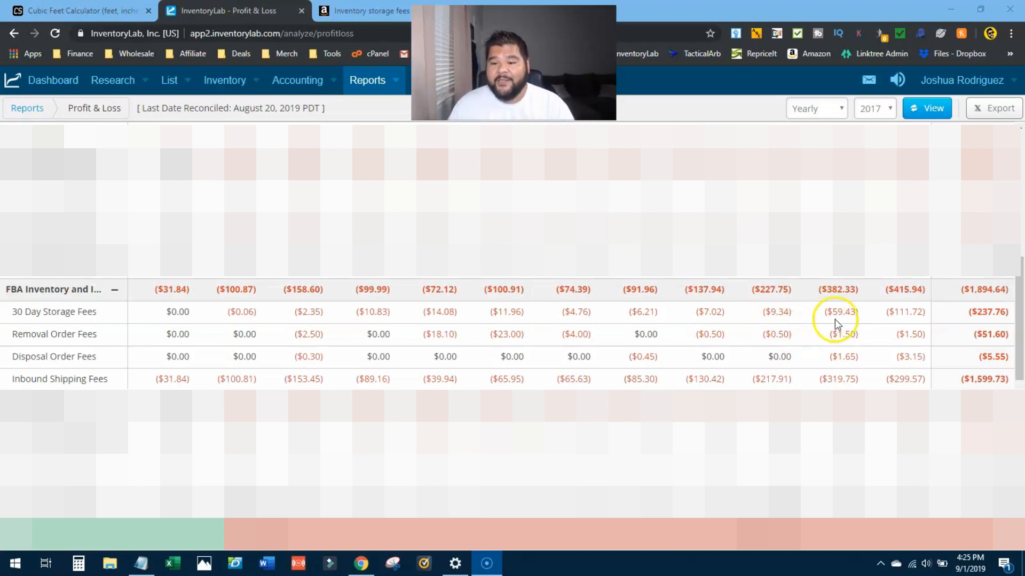
{"action": "mouse_move", "coordinate": [839, 323]}
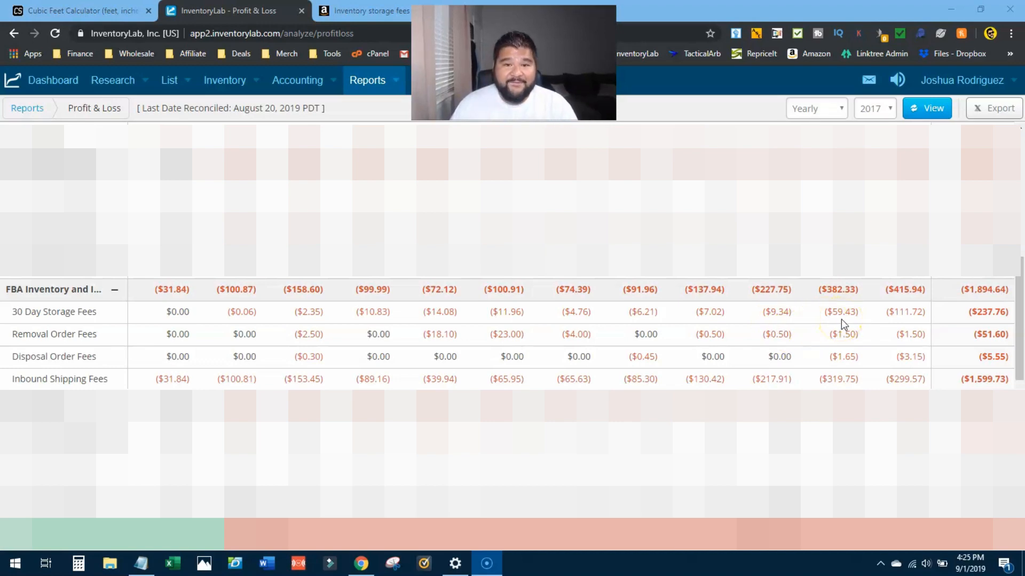
{"action": "mouse_move", "coordinate": [898, 321]}
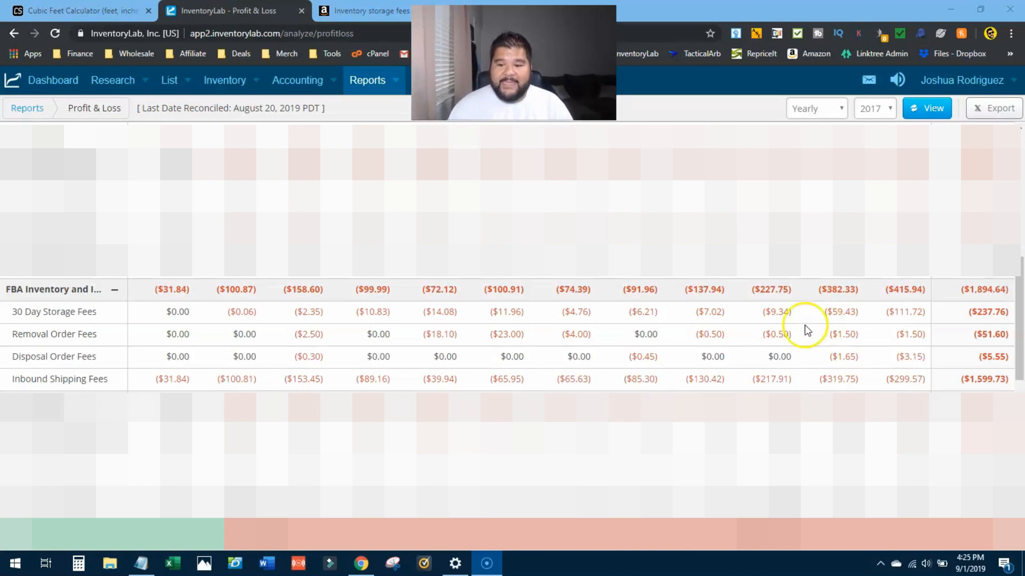
{"action": "mouse_move", "coordinate": [402, 317]}
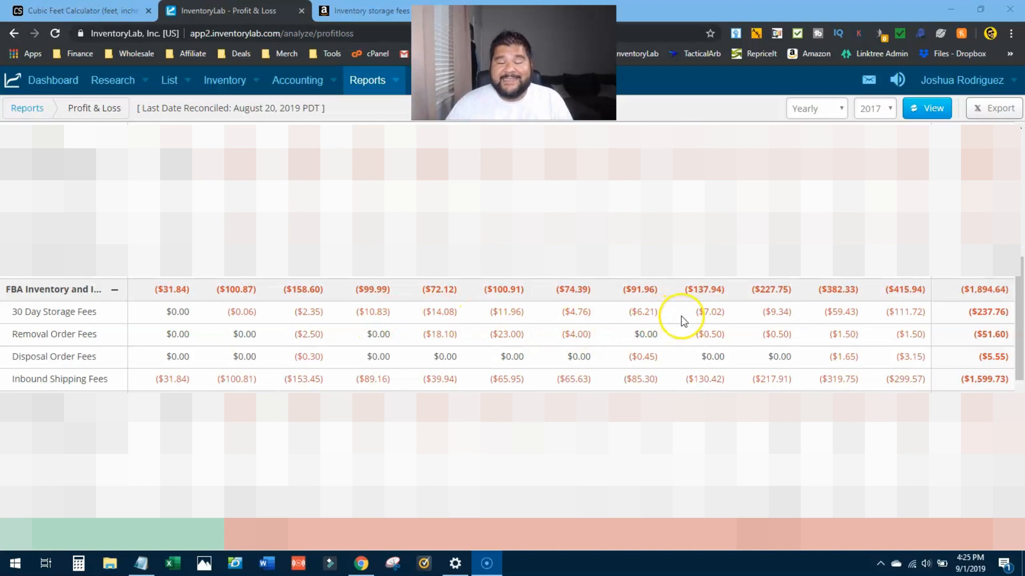
{"action": "mouse_move", "coordinate": [683, 321]}
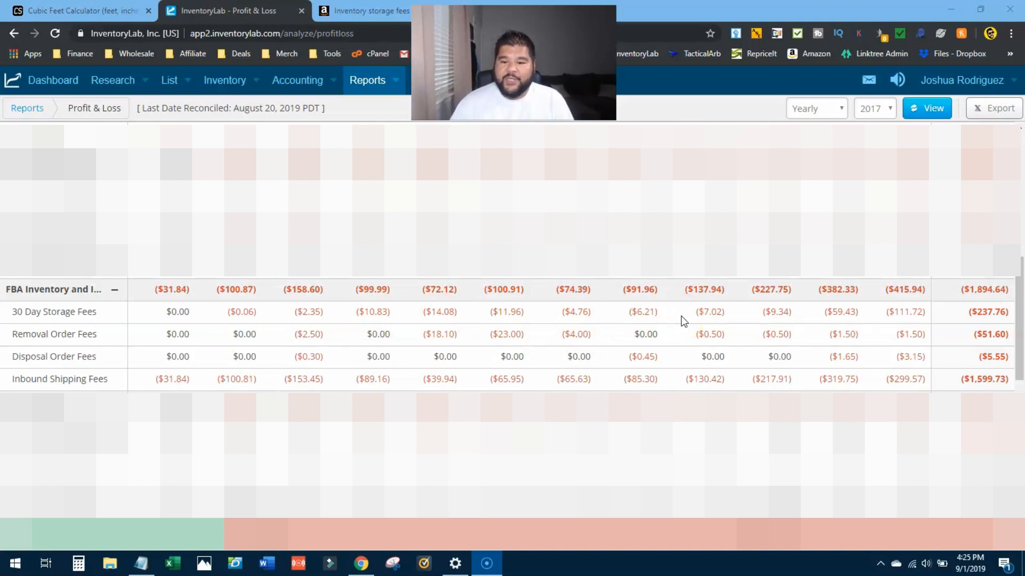
{"action": "mouse_move", "coordinate": [768, 320]}
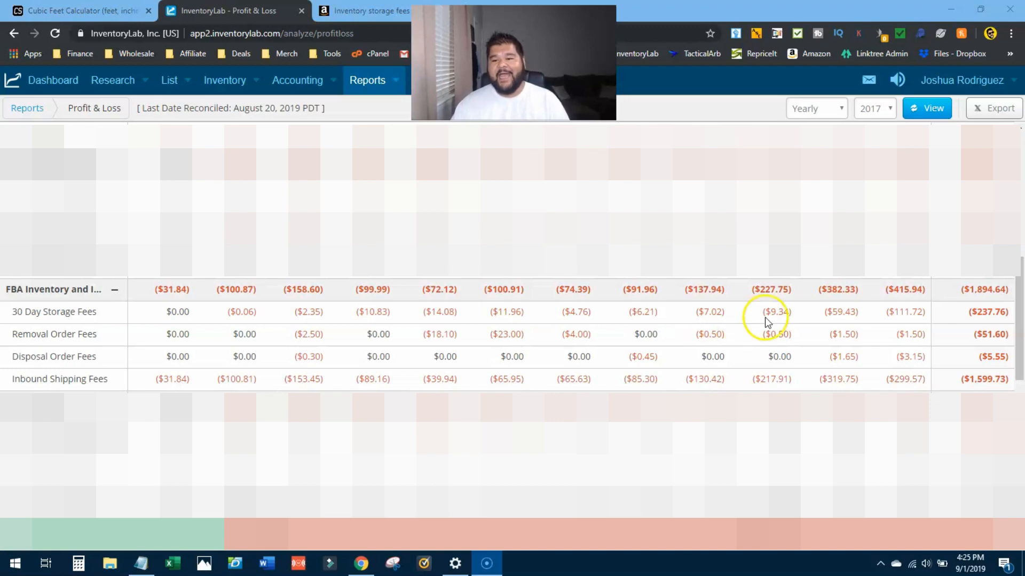
{"action": "mouse_move", "coordinate": [768, 320]}
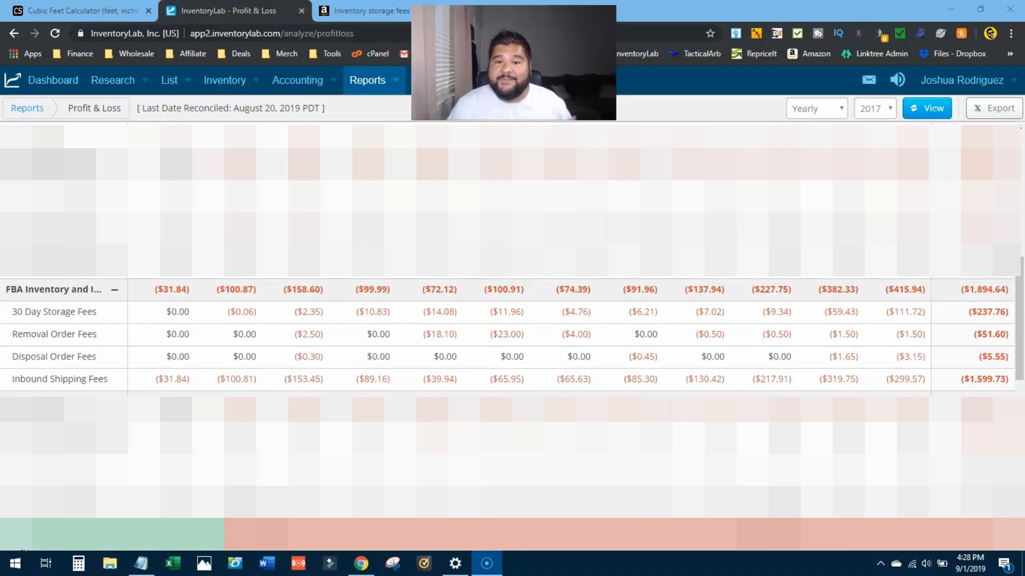
{"action": "scroll", "scroll_direction": "down", "scroll_amount": 3}
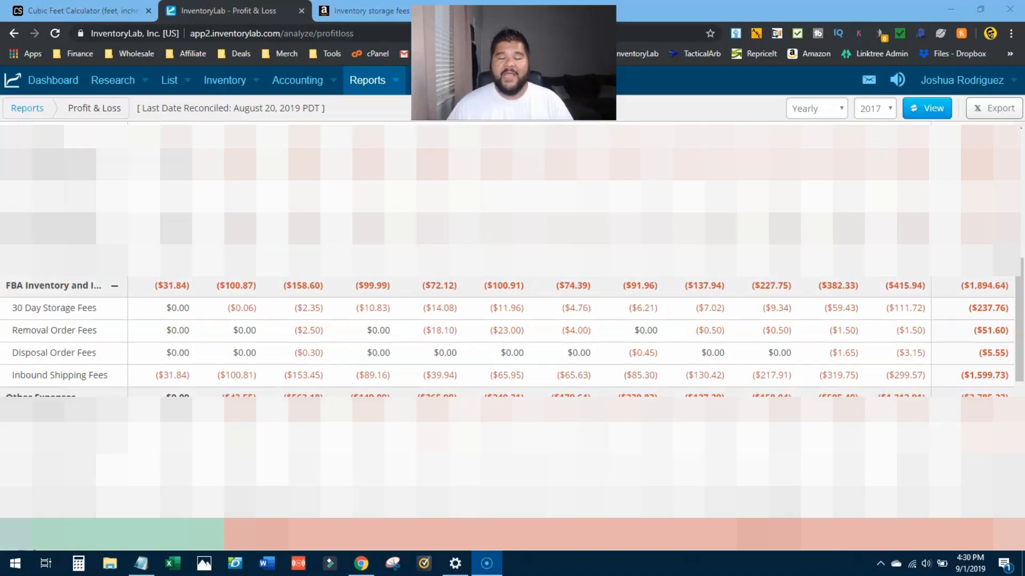